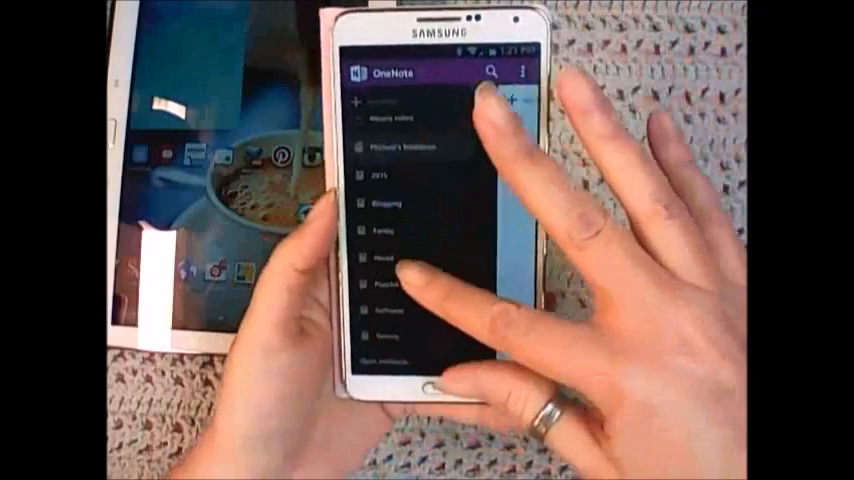
Step: Open the 2015 notebook to reveal its list of sections
click(390, 180)
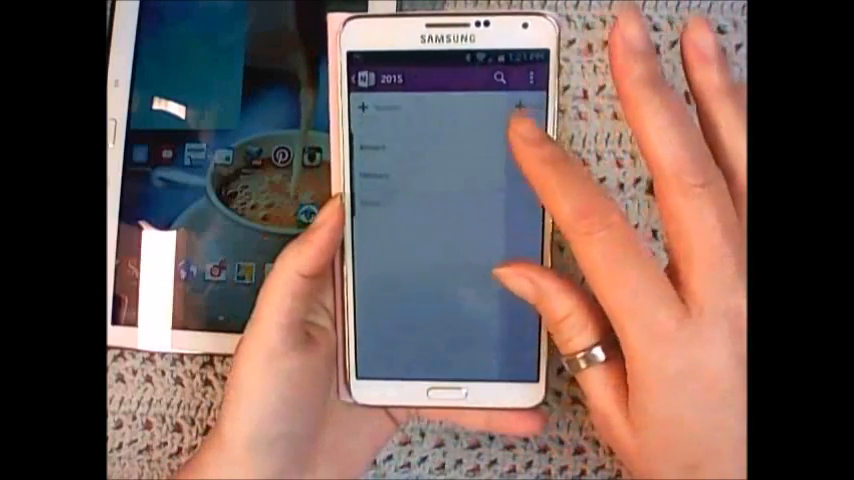